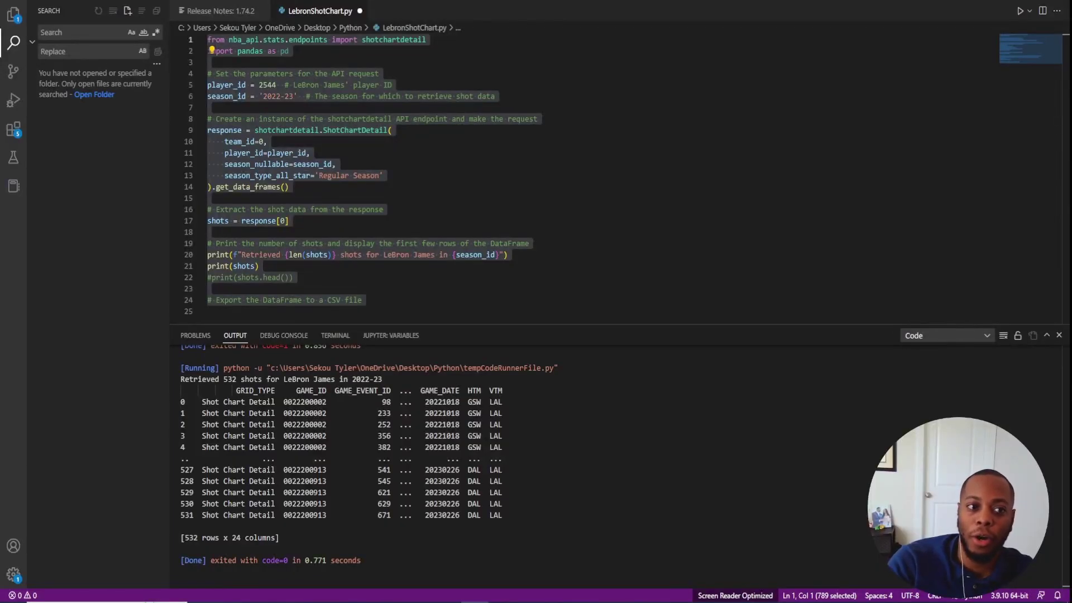
{"action": "mouse_move", "coordinate": [1064, 516]}
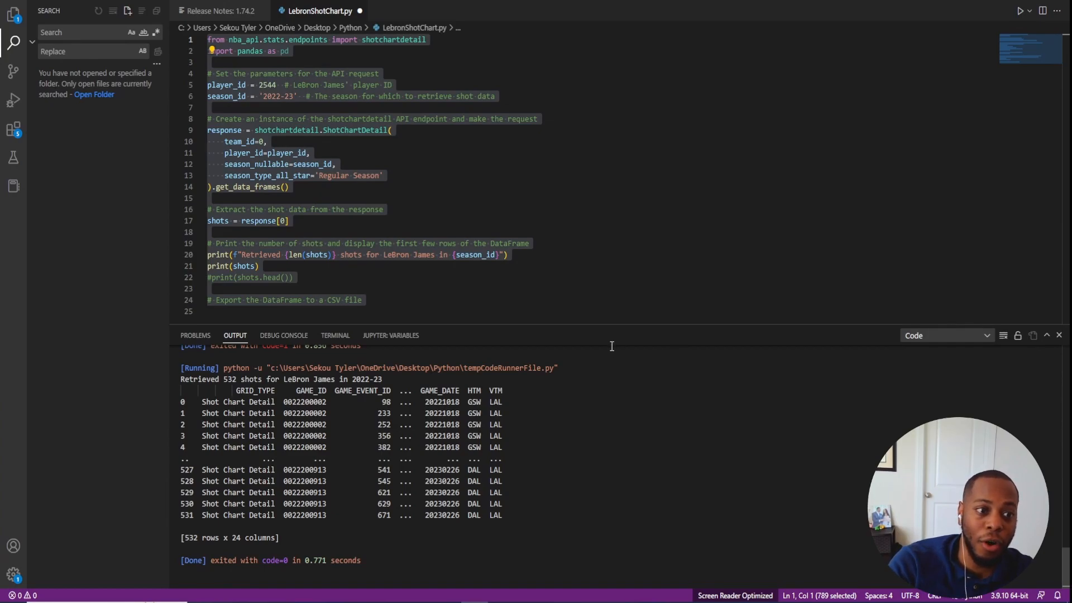
Step: Review the Python scripting settings in the global Options and confirm them
{"action": "left_click", "coordinate": [578, 206]}
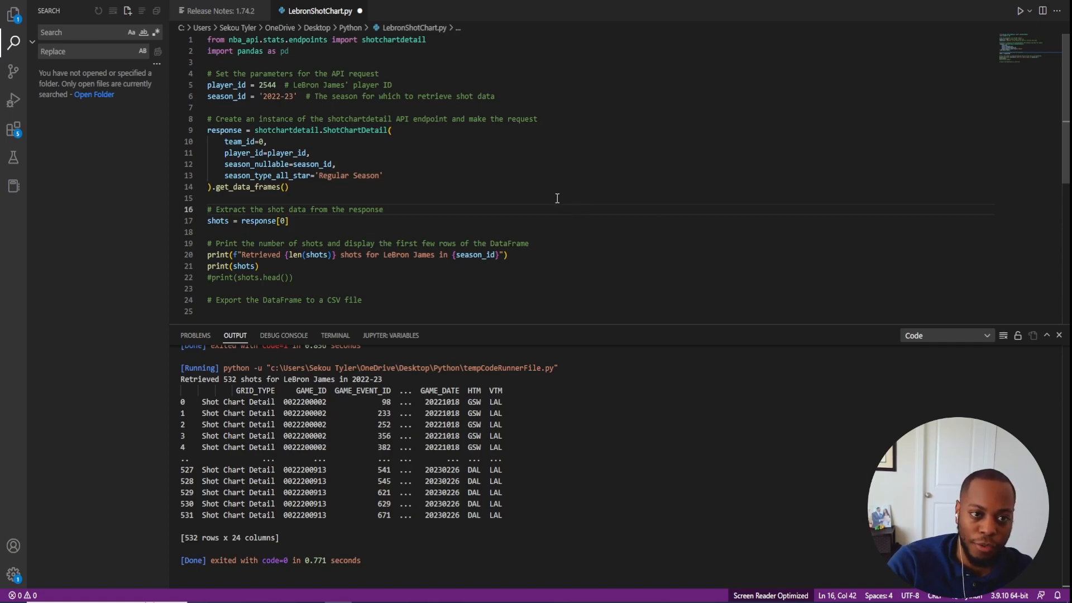
{"action": "mouse_move", "coordinate": [551, 197]}
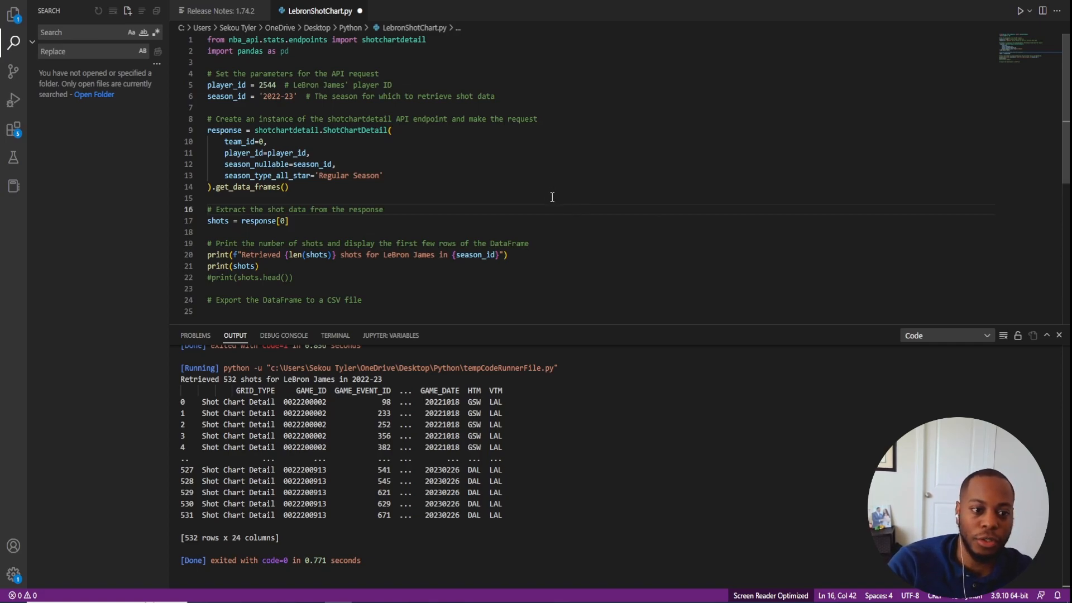
{"action": "mouse_move", "coordinate": [544, 204]}
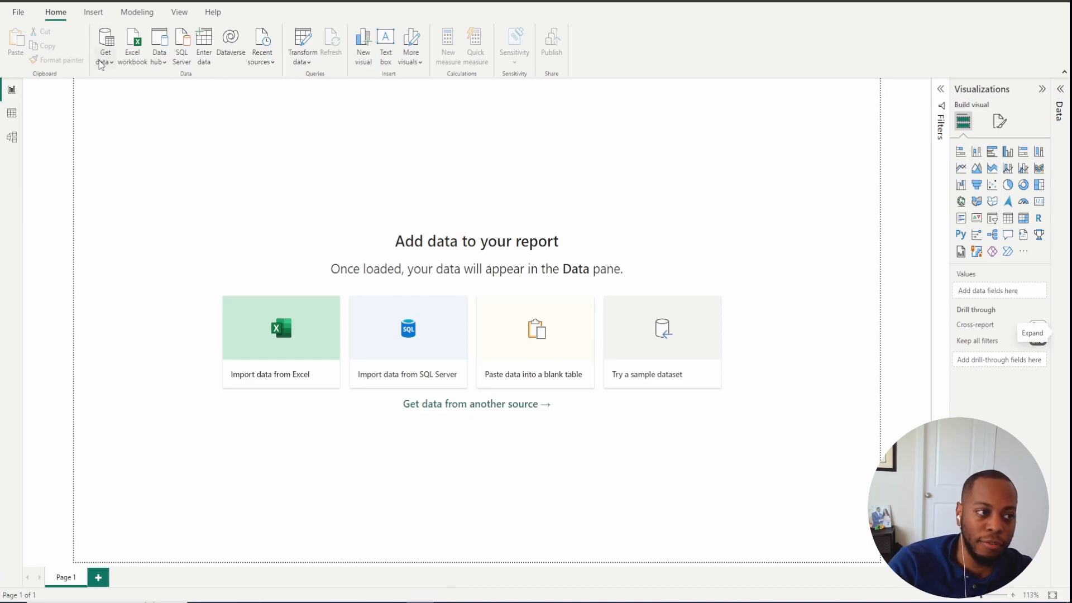
{"action": "left_click", "coordinate": [105, 44]}
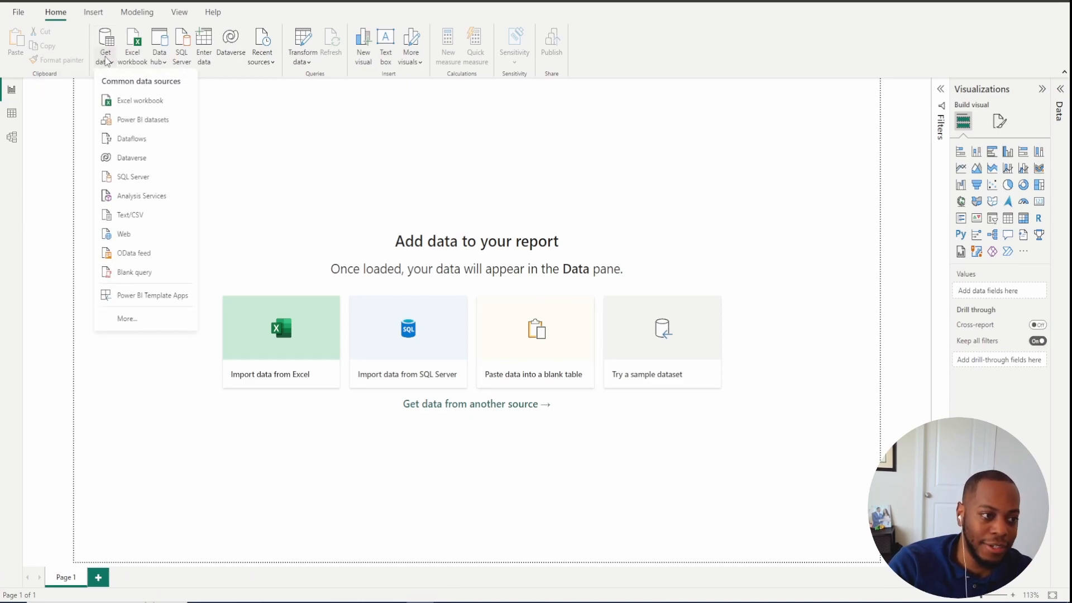
{"action": "left_click", "coordinate": [153, 304]}
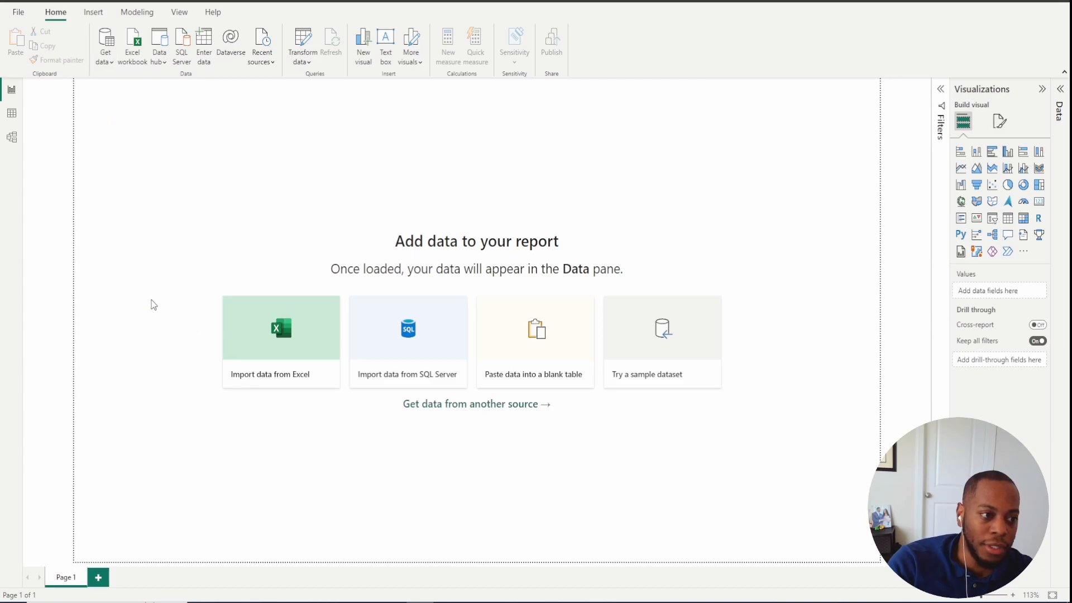
{"action": "mouse_move", "coordinate": [614, 219]}
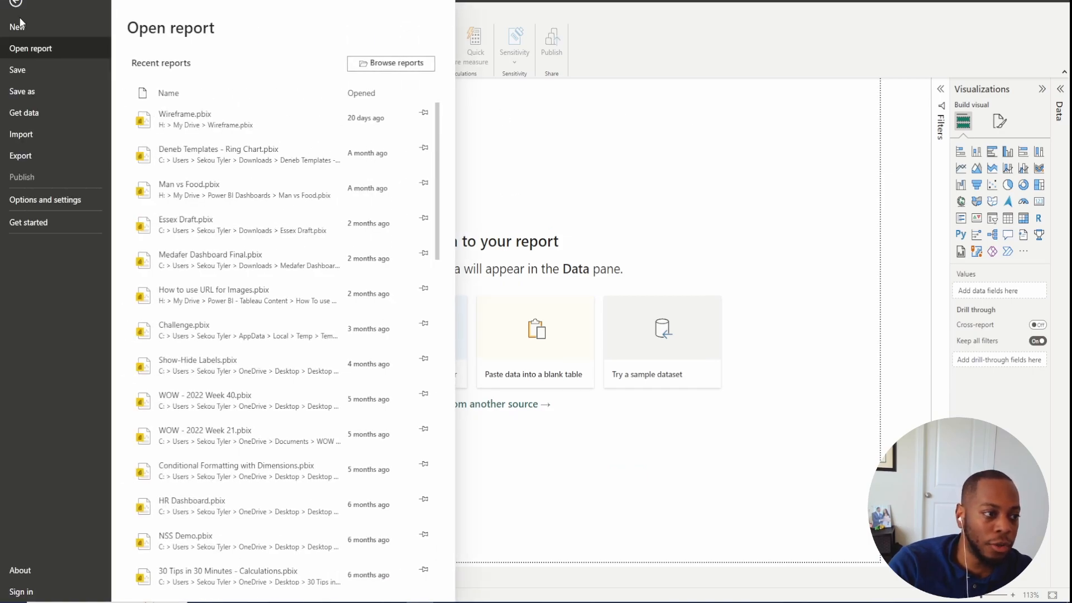
{"action": "left_click", "coordinate": [45, 199]}
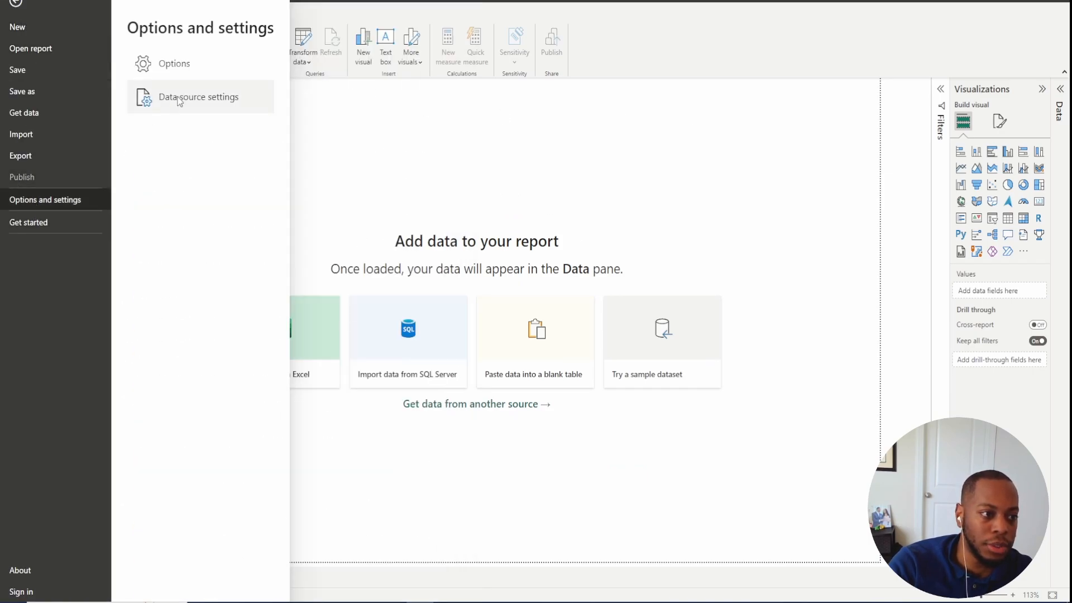
{"action": "left_click", "coordinate": [403, 142]}
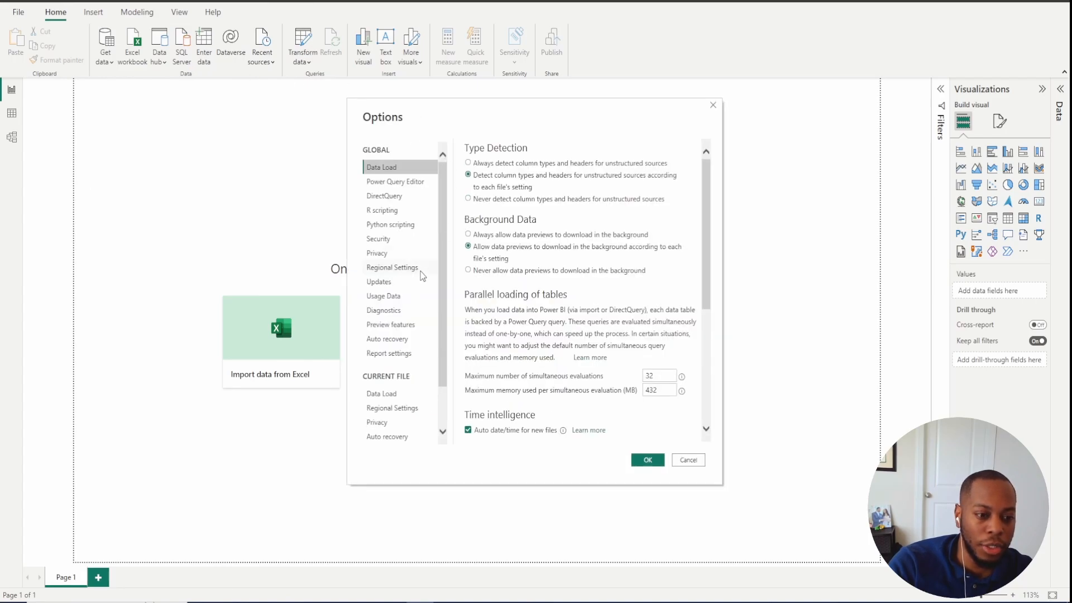
{"action": "left_click", "coordinate": [390, 224]}
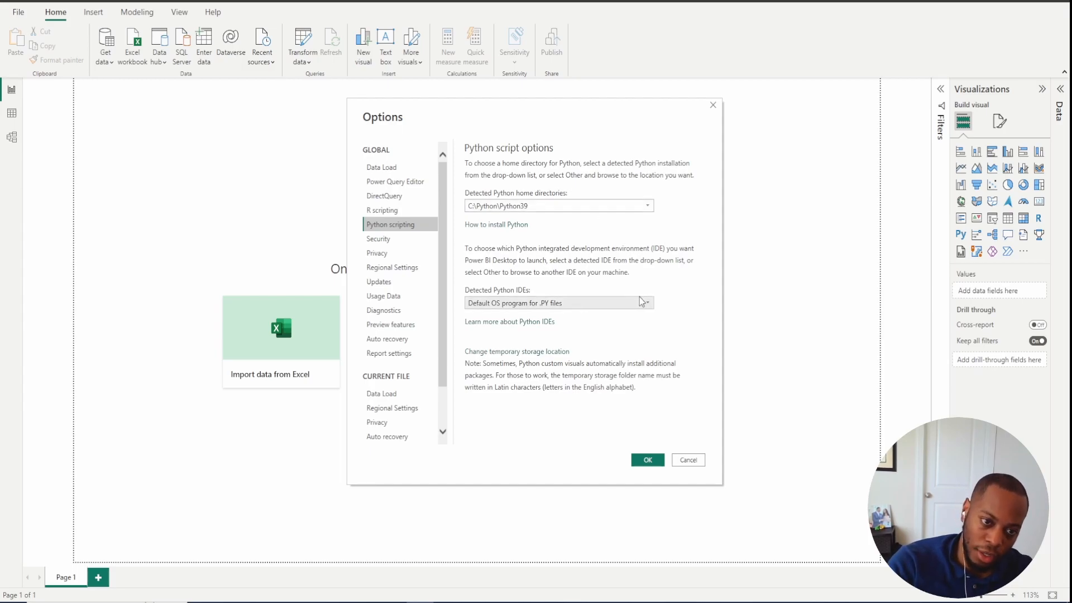
{"action": "mouse_move", "coordinate": [677, 191]}
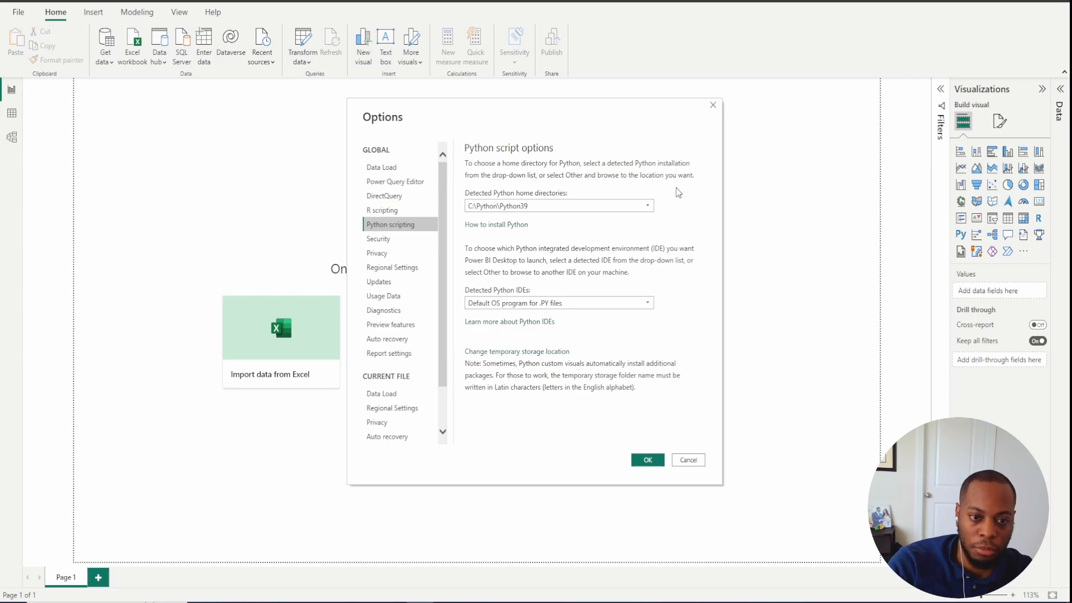
{"action": "mouse_move", "coordinate": [669, 203]}
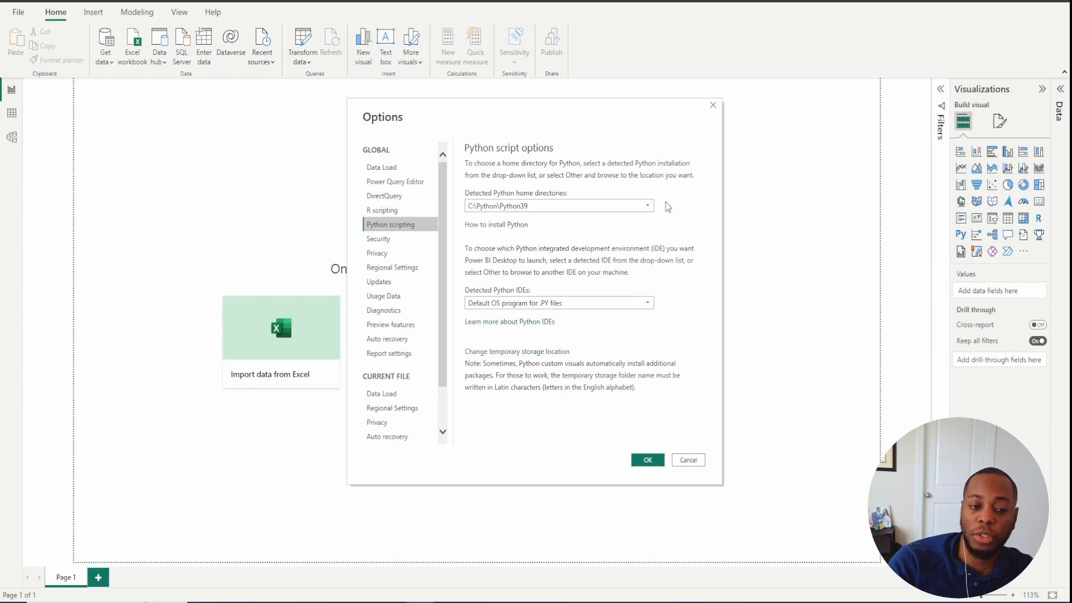
{"action": "mouse_move", "coordinate": [668, 203]}
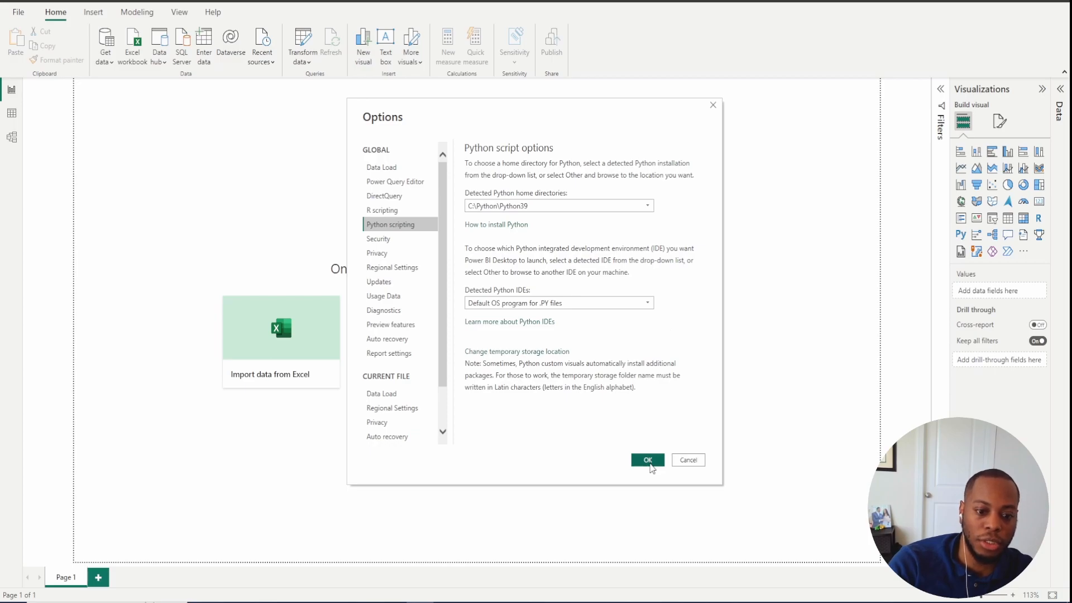
{"action": "left_click", "coordinate": [646, 459]}
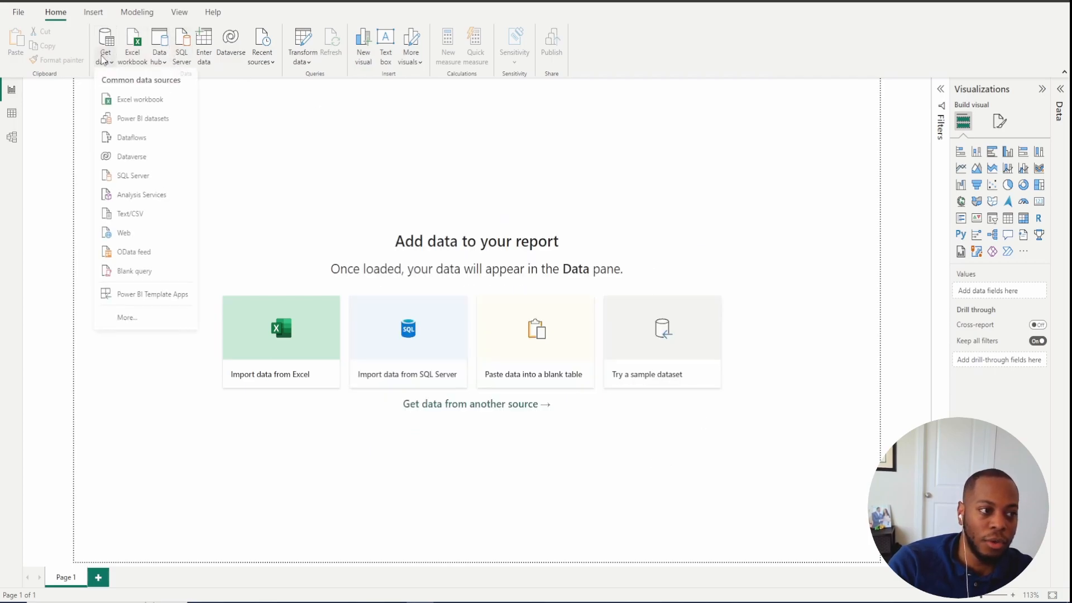
Step: Search the data connectors for 'python' and connect to the Python script source
{"action": "left_click", "coordinate": [228, 240]}
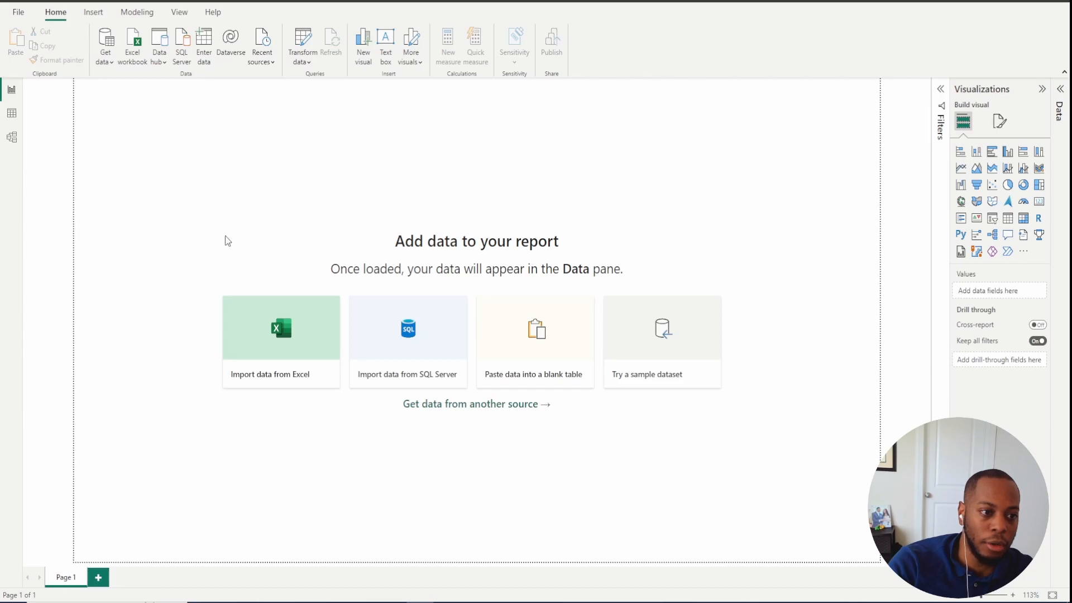
{"action": "mouse_move", "coordinate": [401, 163]}
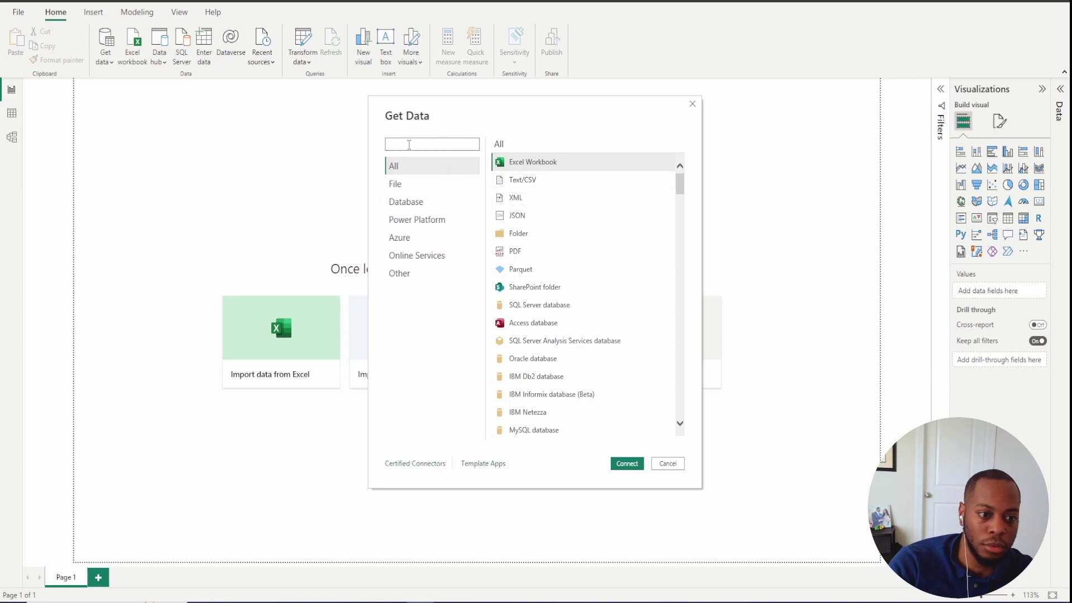
{"action": "type", "text": "python"}
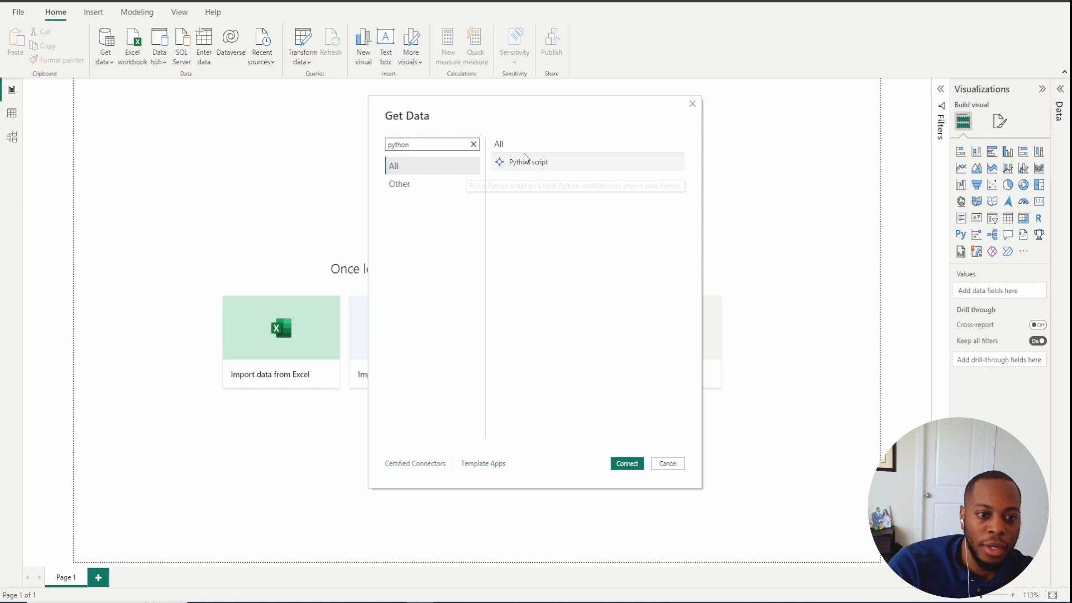
{"action": "left_click", "coordinate": [666, 463]}
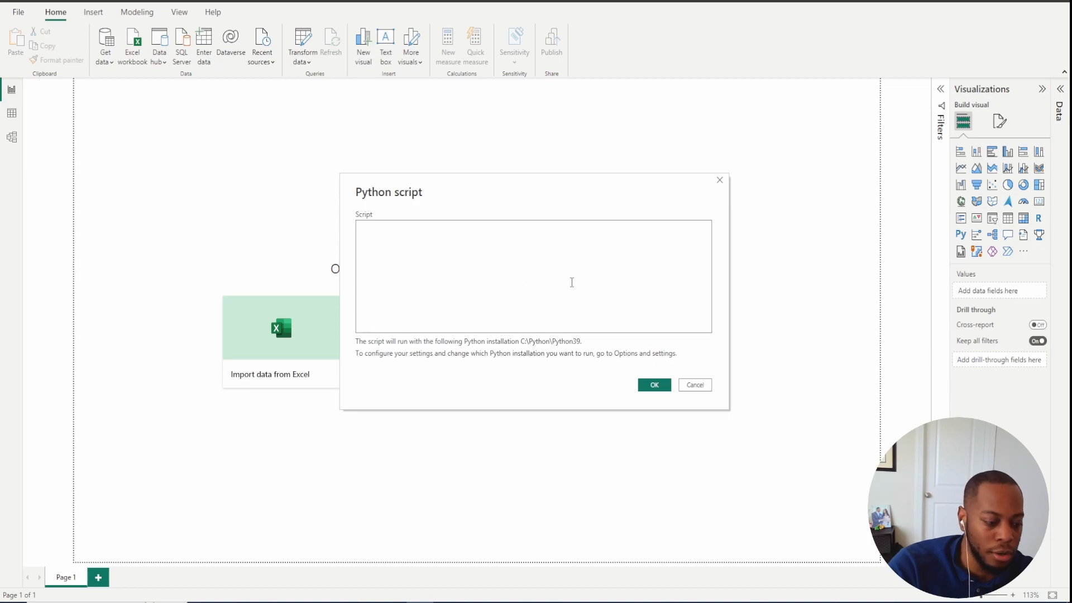
Step: Paste the nba_api shotchartdetail script and run it to produce the shots table
{"action": "type", "text": "from nba_api.stats.endpoints import shotchartdetail"}
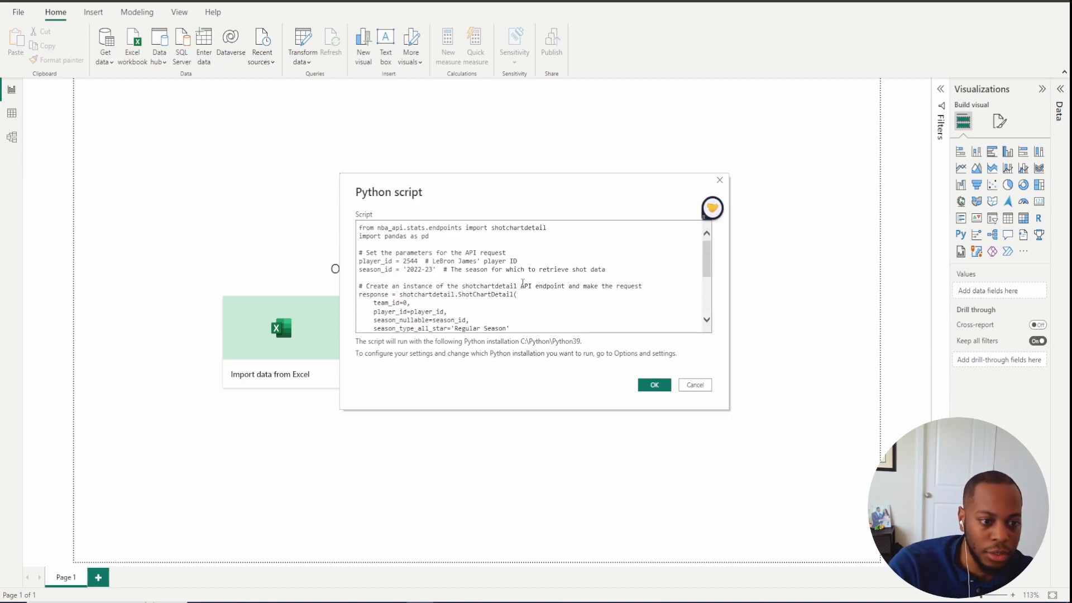
{"action": "mouse_move", "coordinate": [632, 382]}
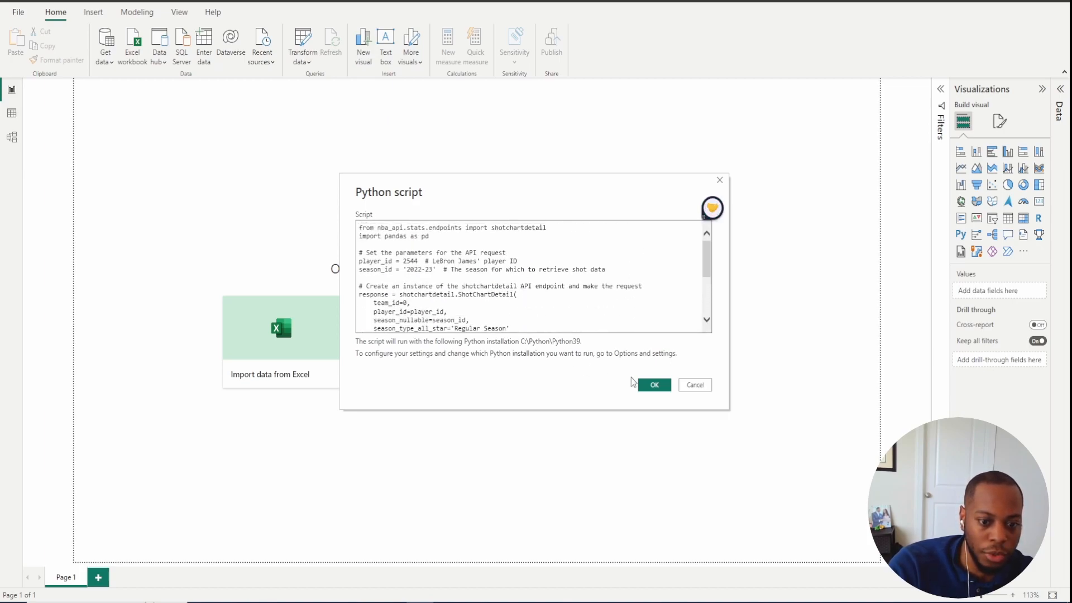
{"action": "left_click", "coordinate": [653, 384]}
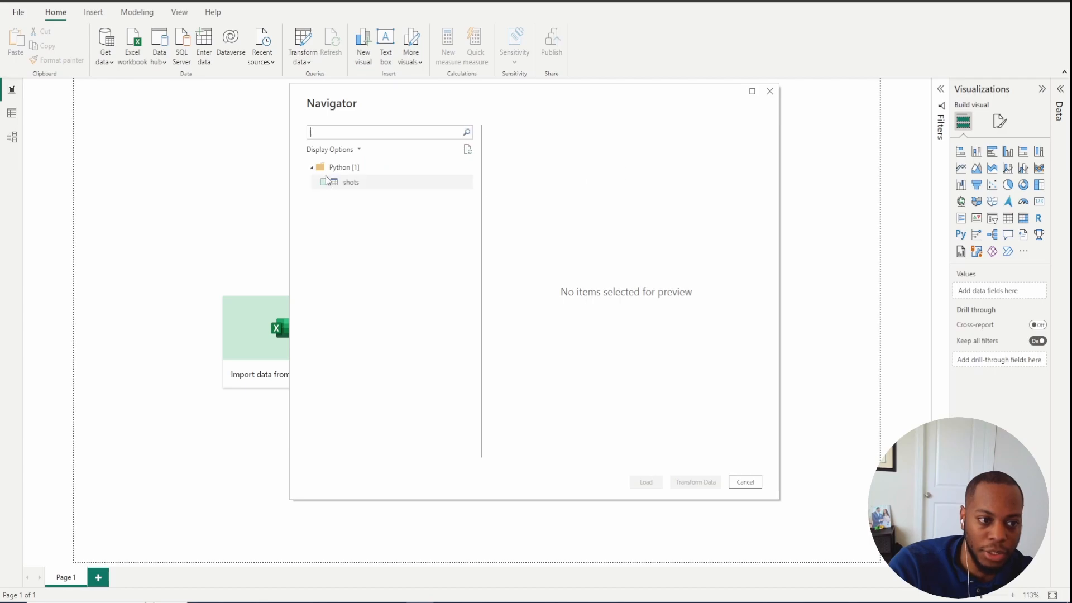
Step: Select the shots table in Navigator and open it in Power Query Editor
{"action": "left_click", "coordinate": [323, 182]}
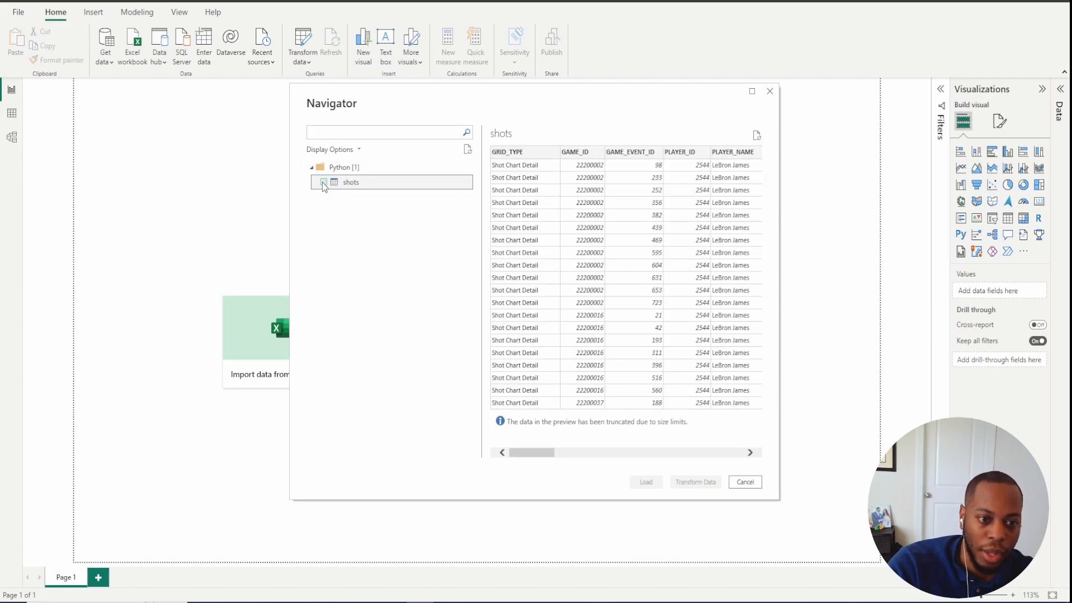
{"action": "left_click", "coordinate": [323, 182]}
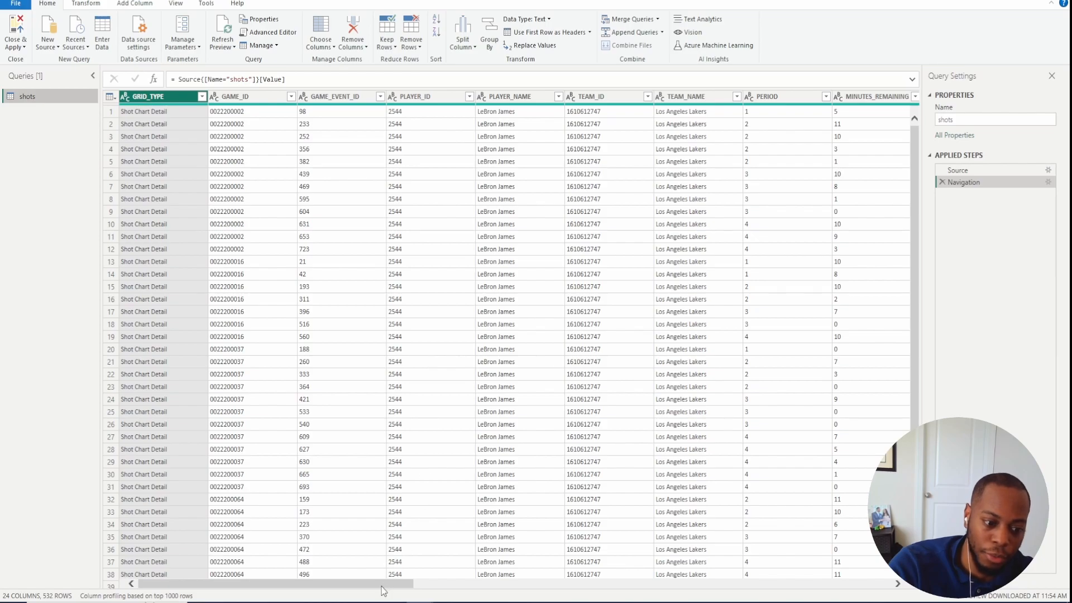
{"action": "scroll", "scroll_direction": "right", "scroll_amount": 3}
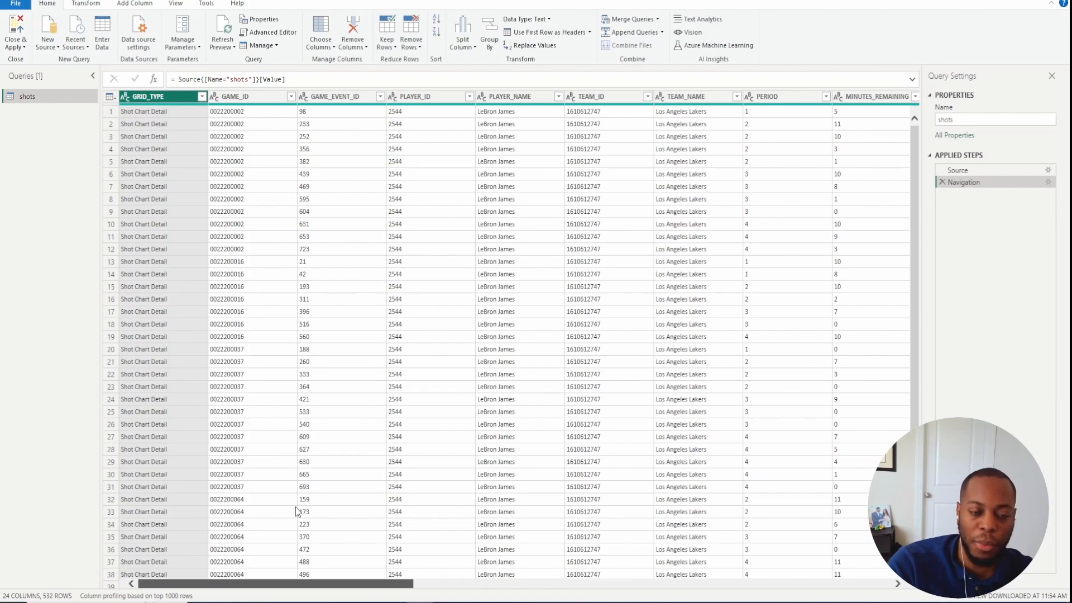
{"action": "scroll", "scroll_direction": "right", "scroll_amount": 3}
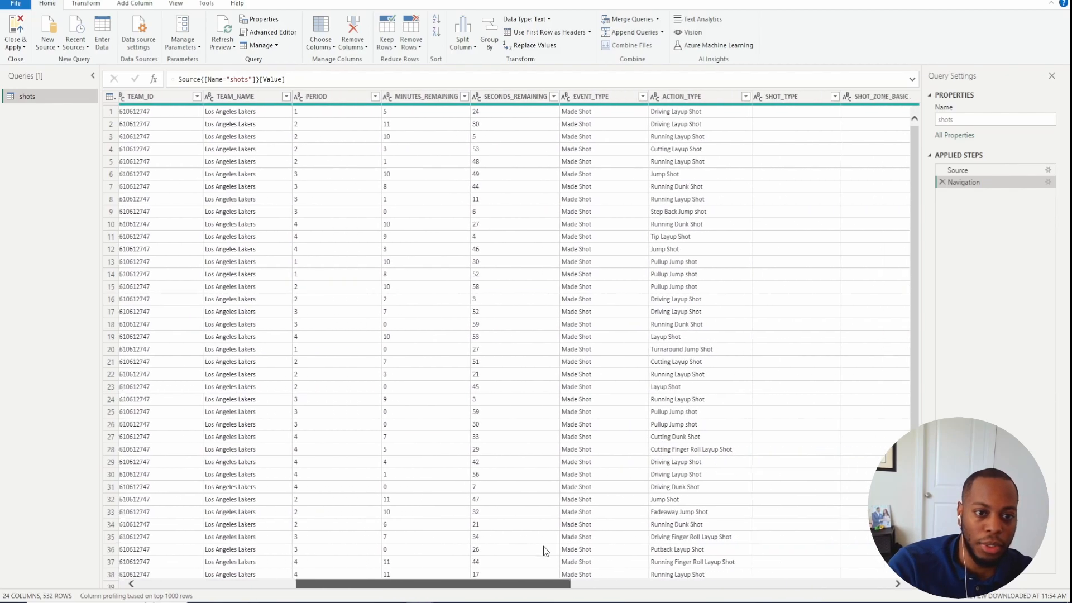
{"action": "scroll", "scroll_direction": "right", "scroll_amount": 3}
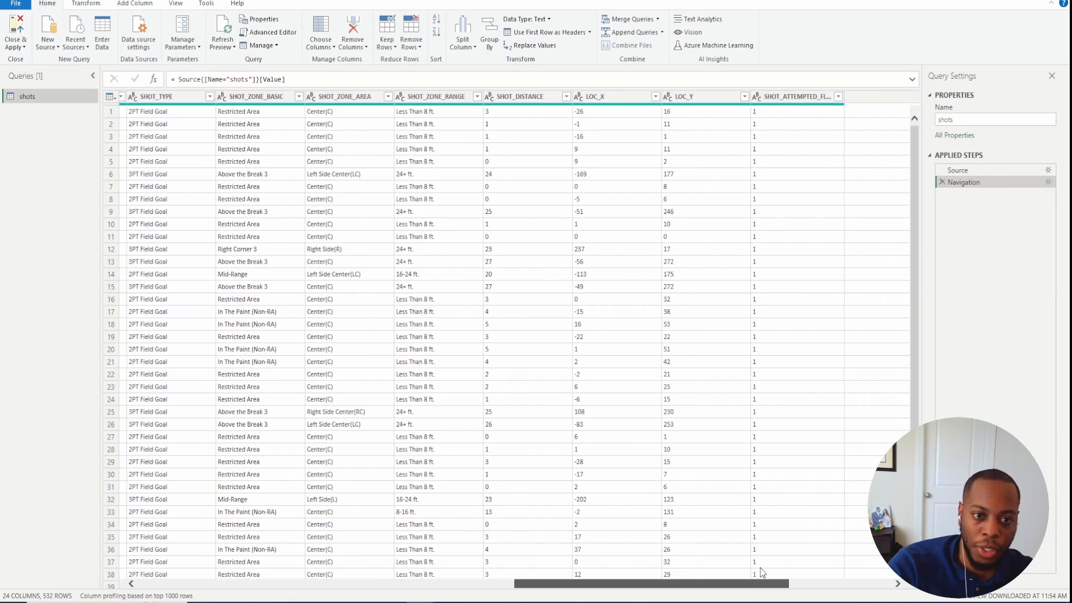
{"action": "scroll", "scroll_direction": "right", "scroll_amount": 3}
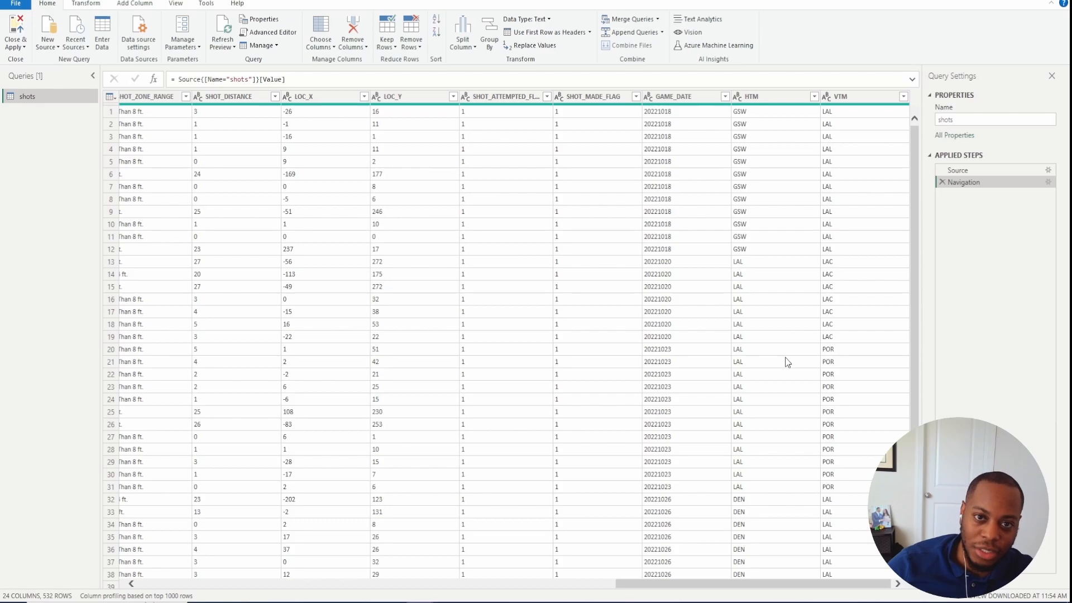
{"action": "mouse_move", "coordinate": [784, 370]}
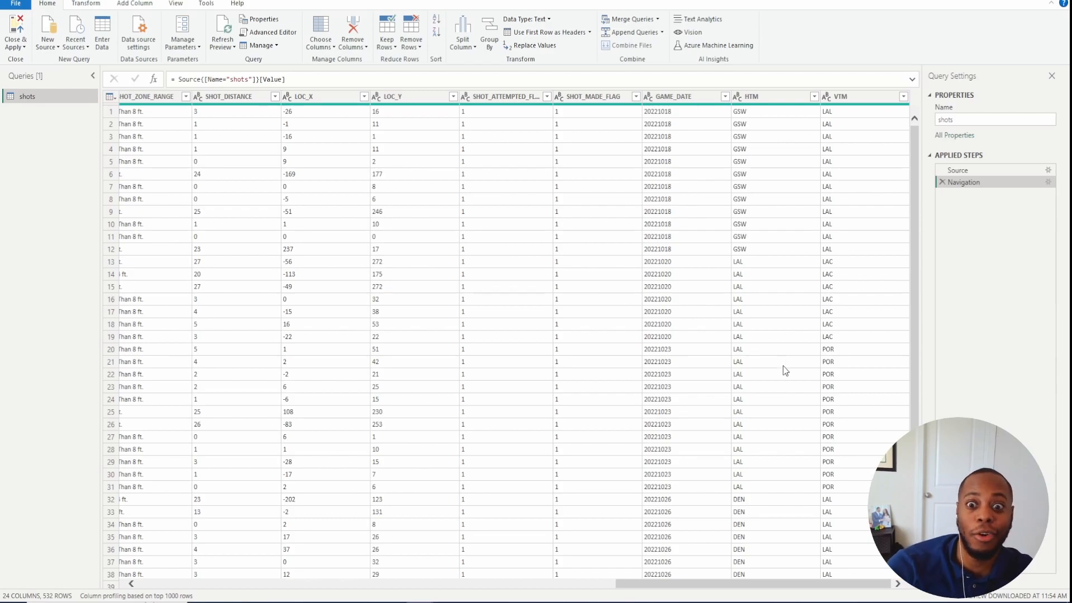